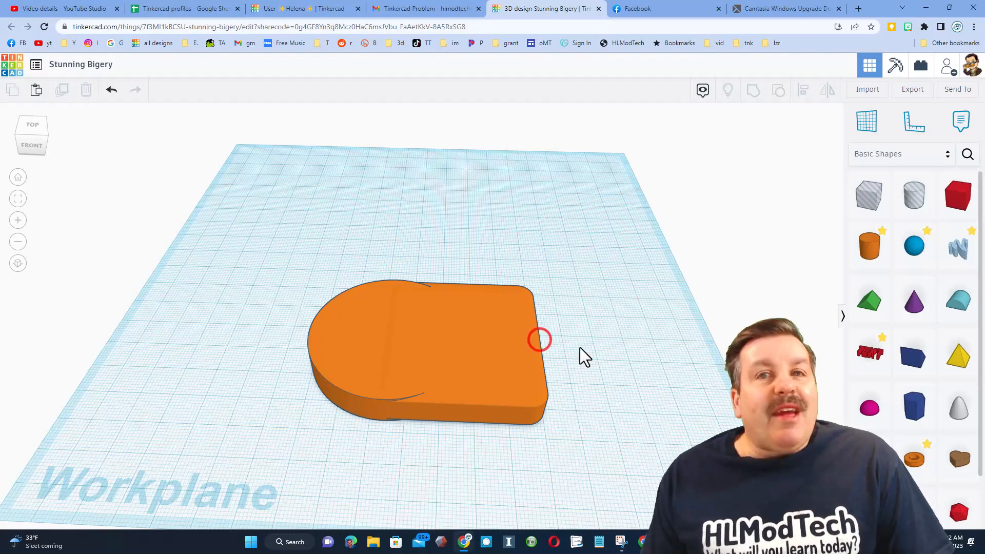
Duplicate the selected rounded-end shape with Ctrl+D to place a copy beside the original
{"action": "left_click", "coordinate": [516, 362]}
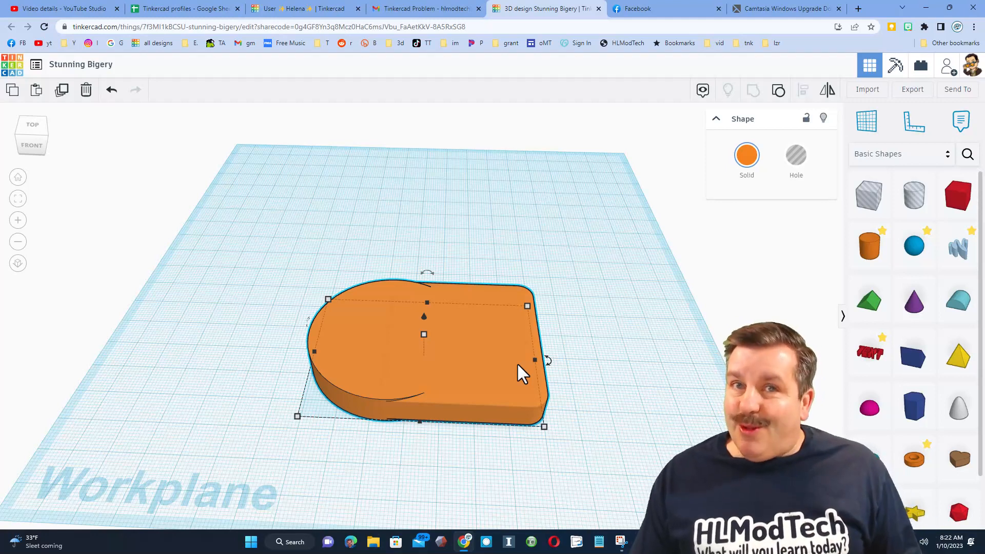
{"action": "left_click", "coordinate": [476, 355]}
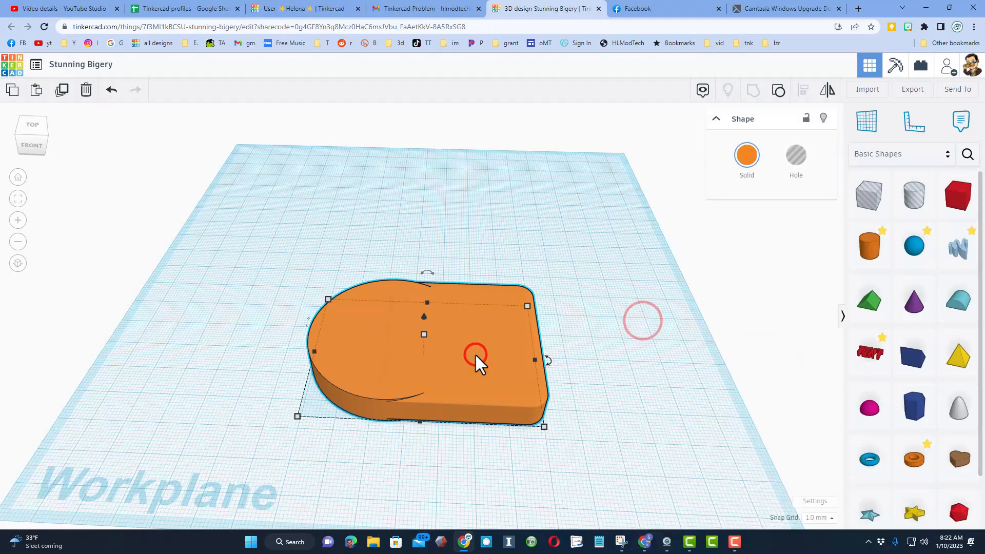
{"action": "key", "text": "ctrl+d"}
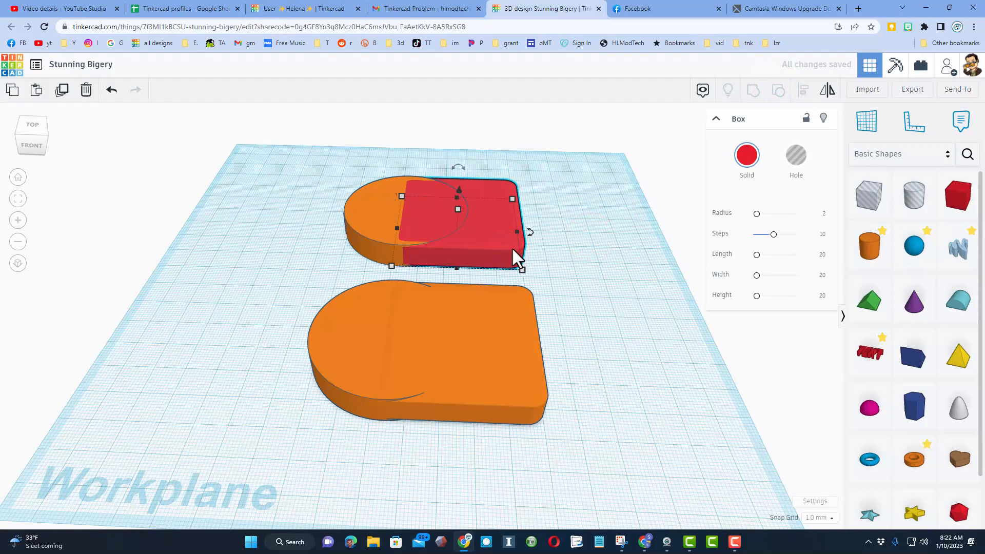
{"action": "mouse_move", "coordinate": [758, 225]}
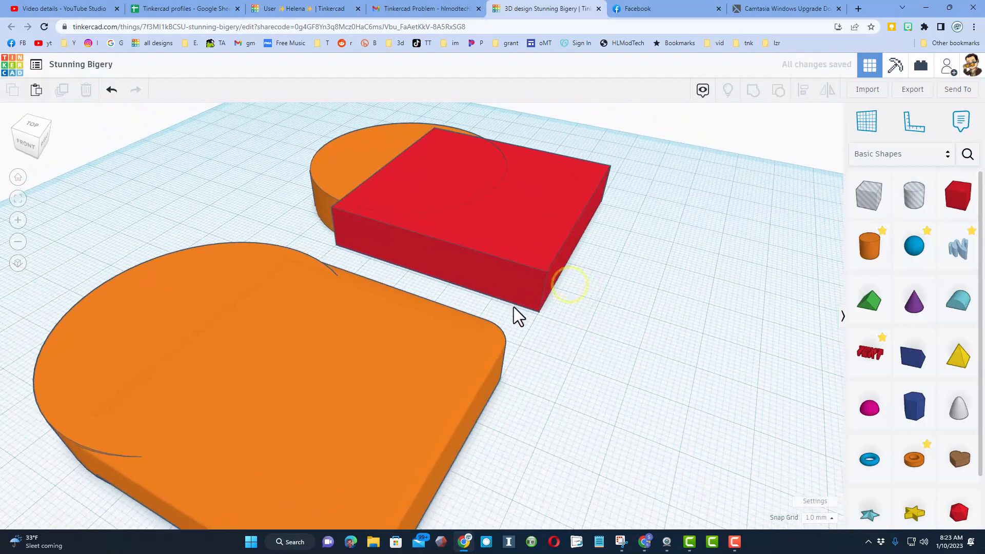
Select the copy's red box as the ruler reference, reading 0.00, 0.00 and 10.00 tall
{"action": "left_click", "coordinate": [471, 202]}
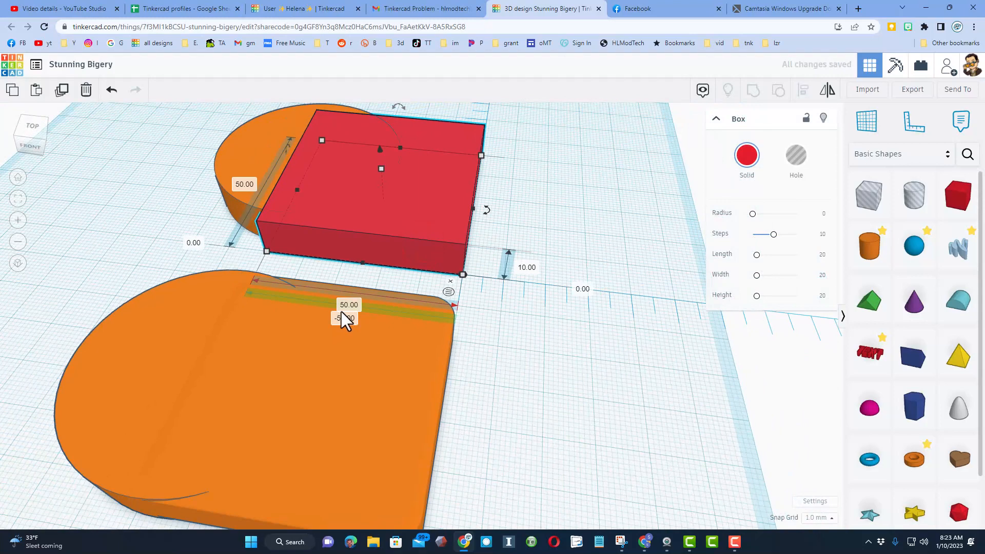
Set the copy's orange cylinder to 0.00 and -75.00 on the ruler, centred on the box's end
{"action": "left_click", "coordinate": [233, 175]}
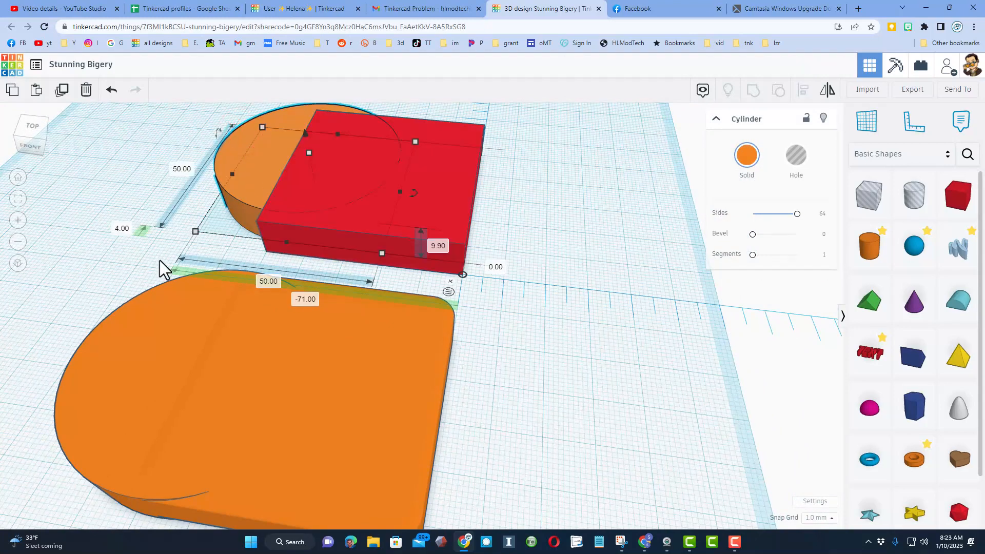
{"action": "mouse_move", "coordinate": [190, 231]}
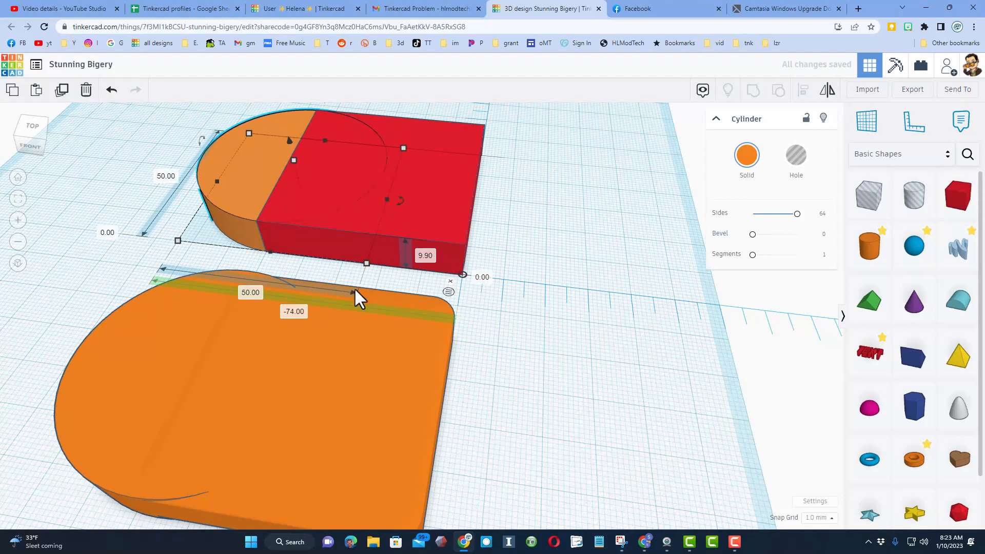
{"action": "mouse_move", "coordinate": [261, 302]}
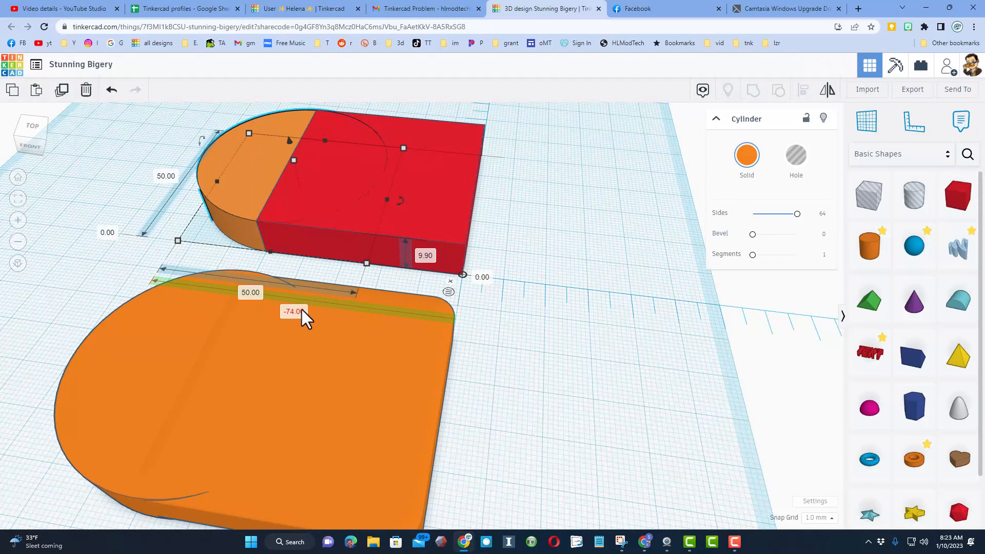
{"action": "mouse_move", "coordinate": [279, 273]}
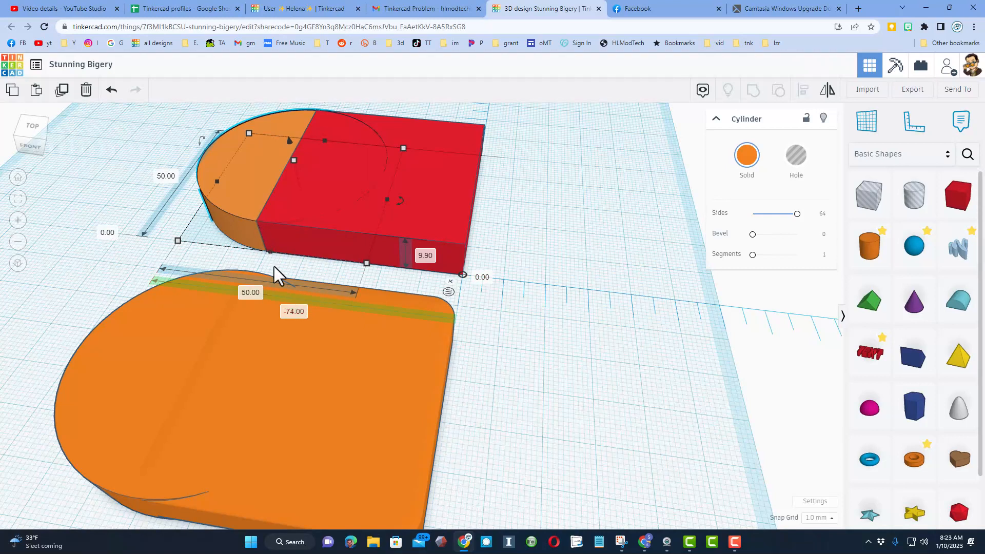
{"action": "double_click", "coordinate": [293, 312]}
{"action": "type", "text": "-75"}
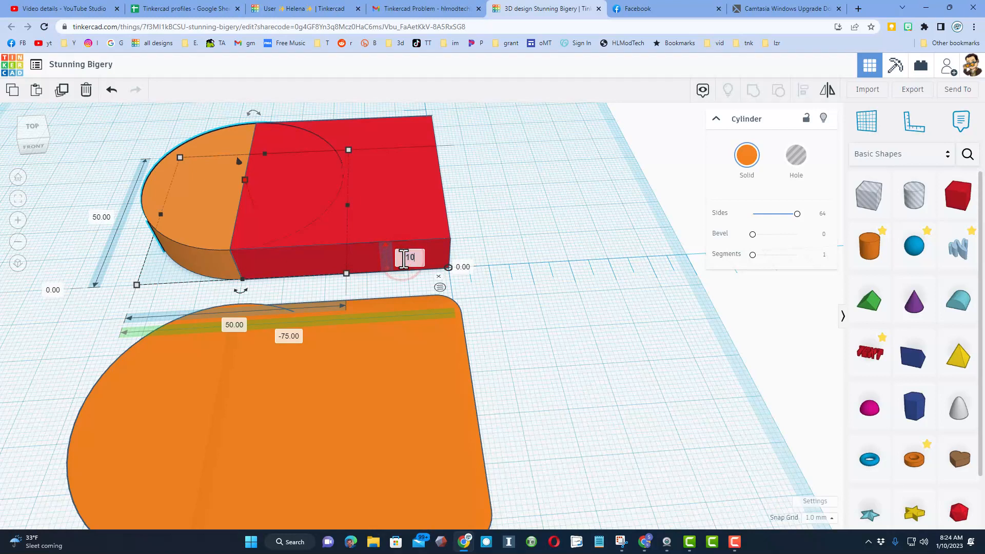
Group the aligned box and cylinder into one rounded-end shape with Ctrl+G
{"action": "left_click", "coordinate": [343, 189]}
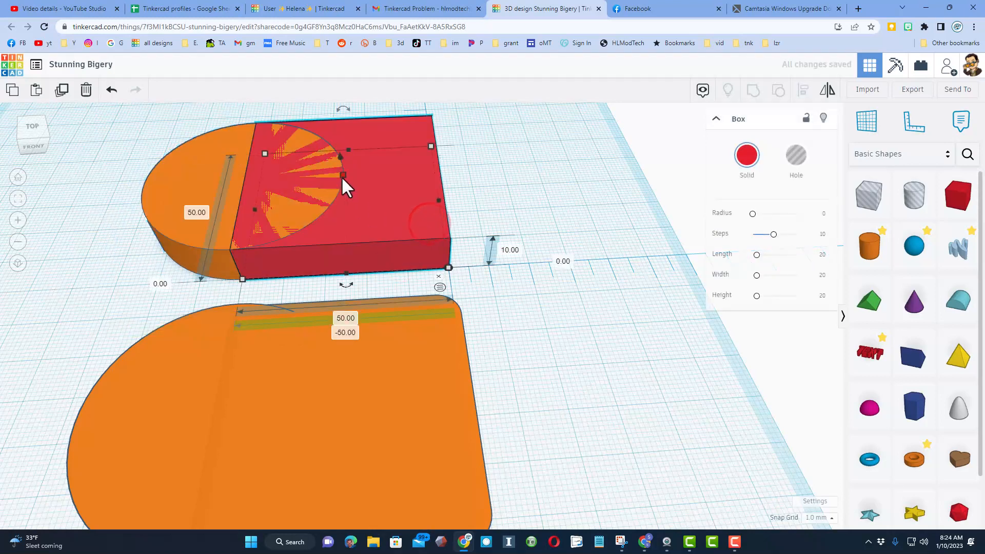
{"action": "mouse_move", "coordinate": [393, 286]}
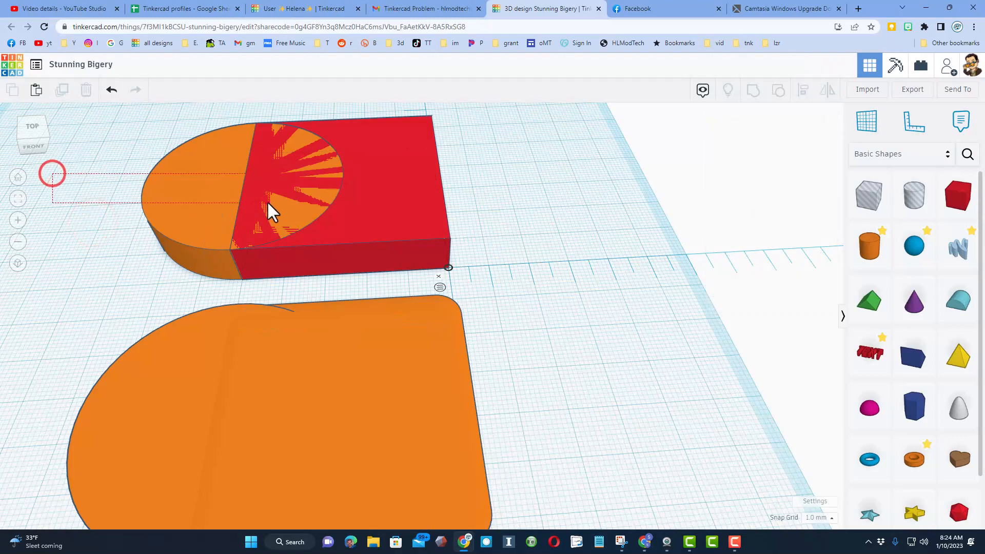
{"action": "key", "text": "ctrl+g"}
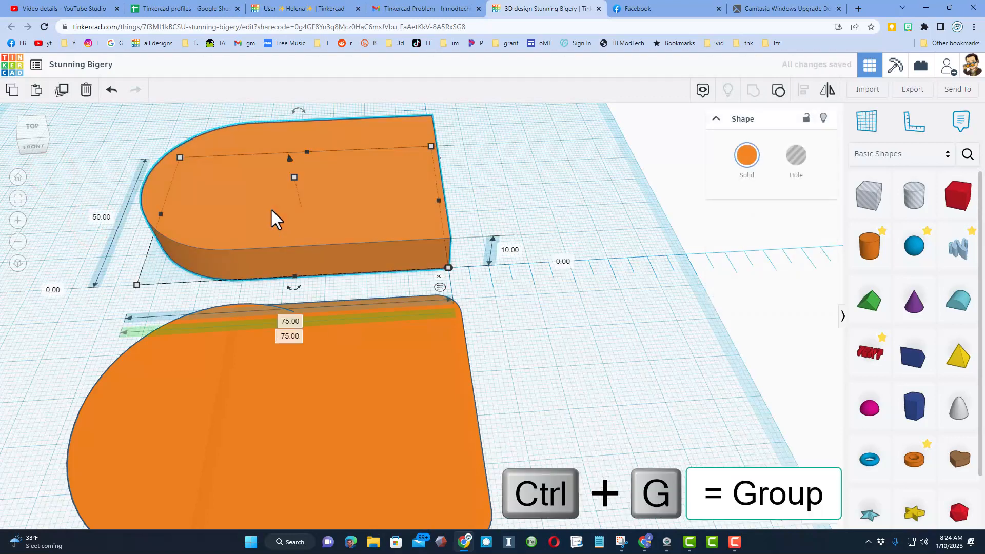
{"action": "mouse_move", "coordinate": [393, 248]}
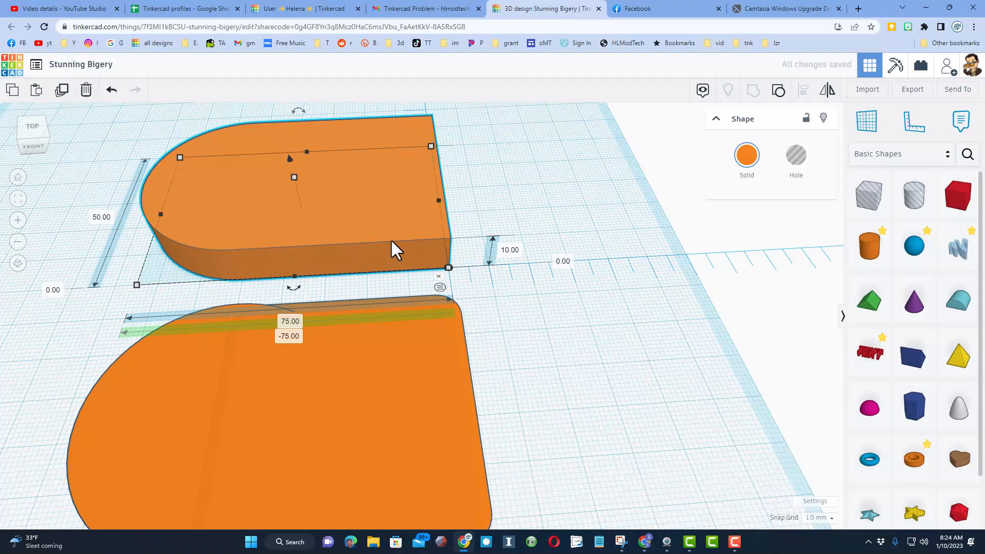
{"action": "mouse_move", "coordinate": [351, 247]}
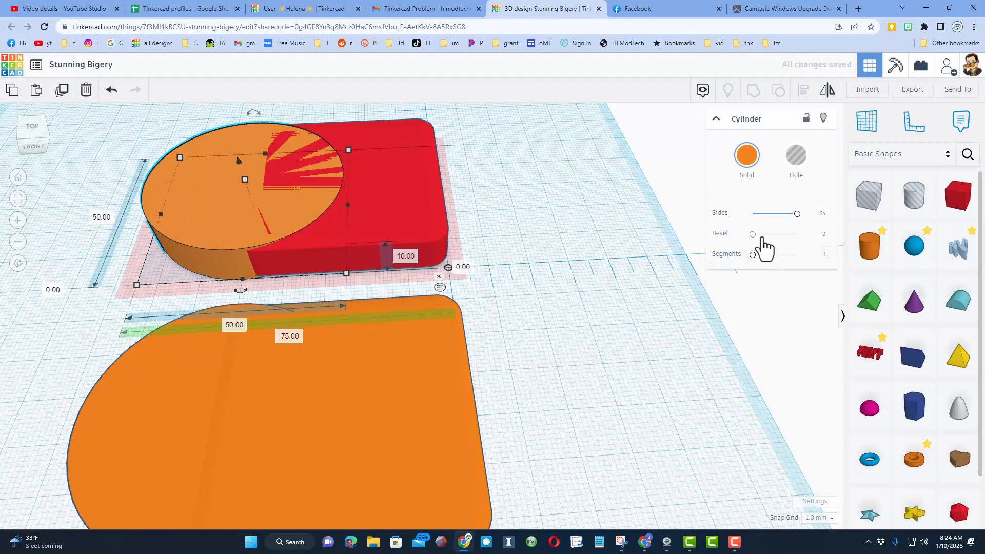
Give the cylinder a bevel of 2 and matching segments so its edges match the rounded box
{"action": "left_click", "coordinate": [824, 236]}
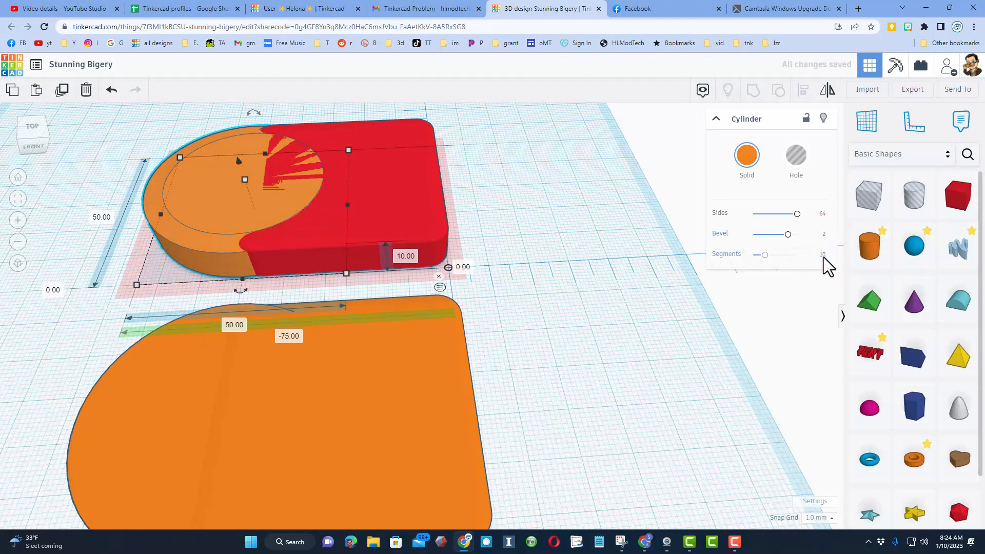
{"action": "left_click", "coordinate": [503, 222]}
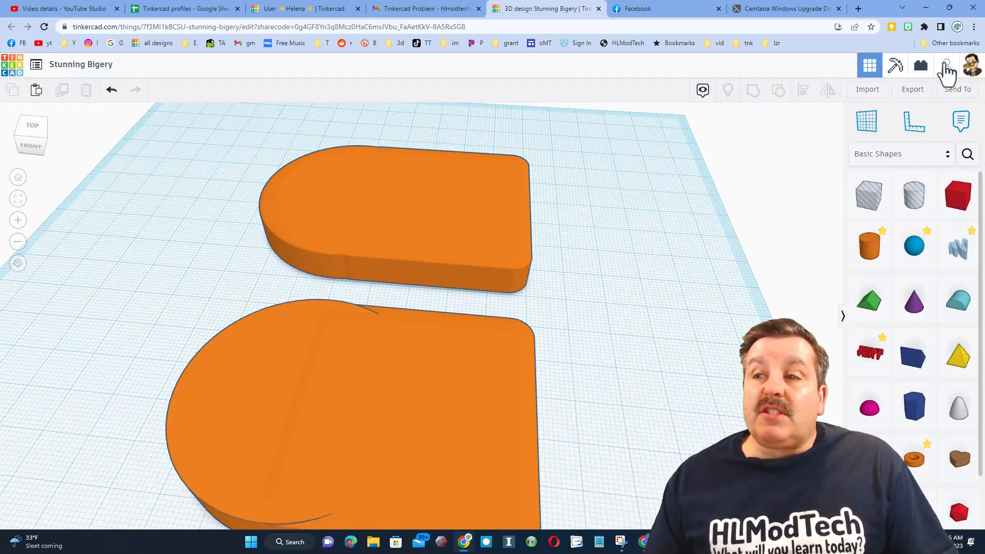
{"action": "left_click", "coordinate": [948, 66]}
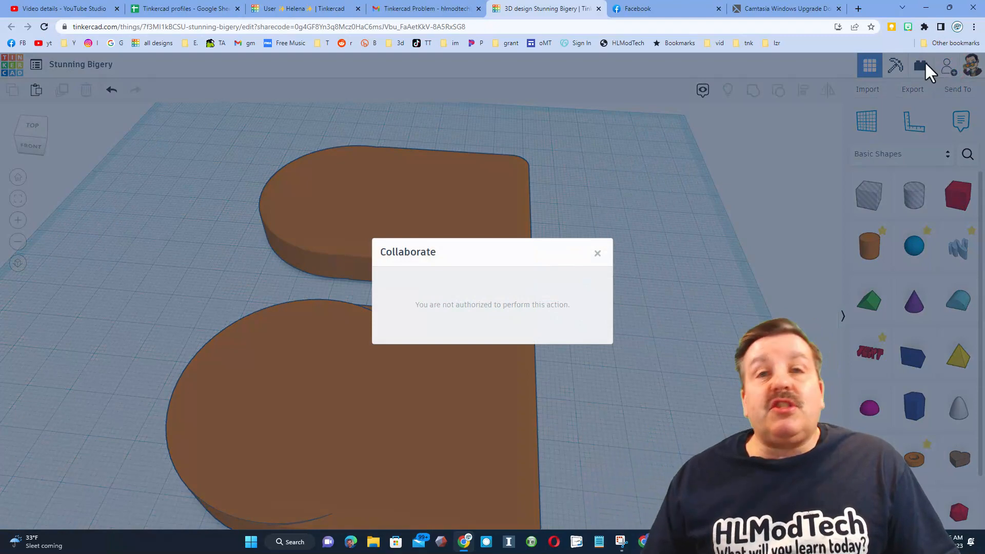
{"action": "left_click", "coordinate": [597, 254]}
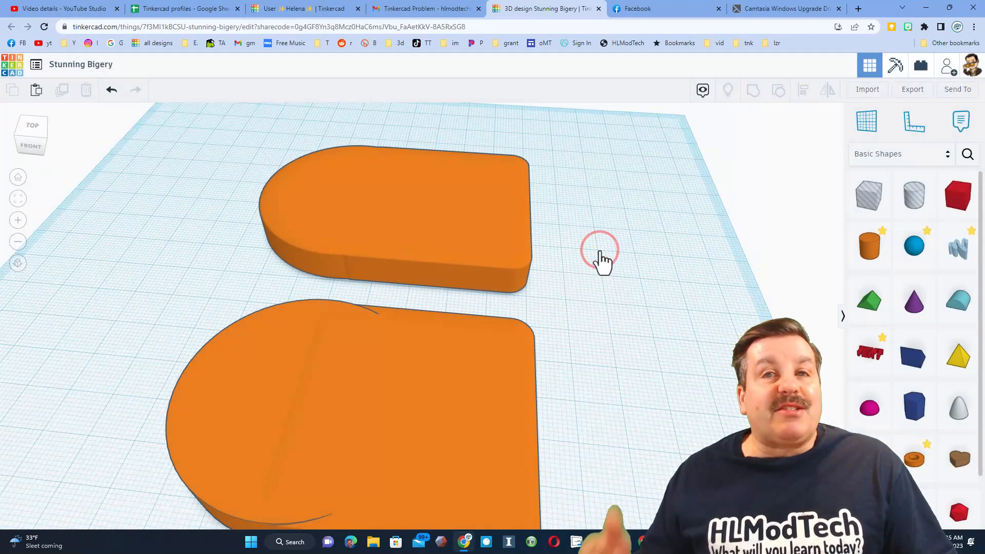